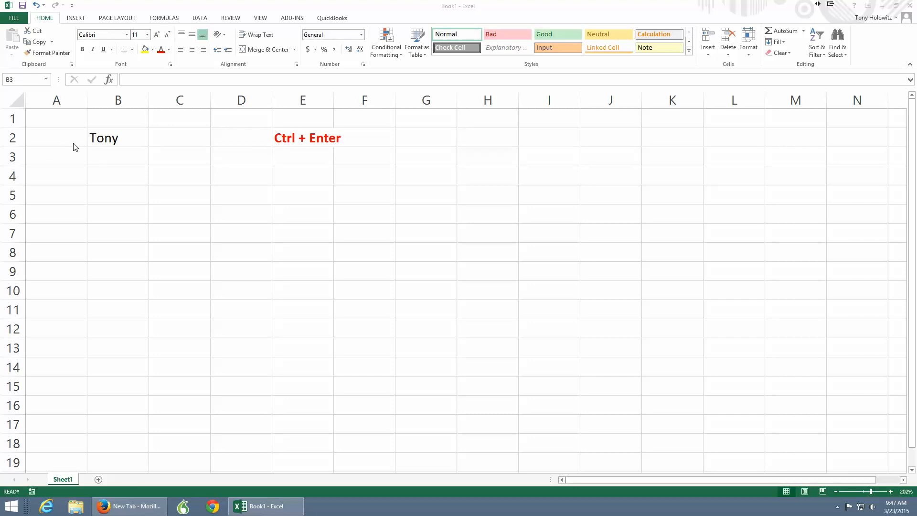
Step: Enter 'Tony' into cell B3, below the existing Tony in B2
{"action": "left_click", "coordinate": [118, 138]}
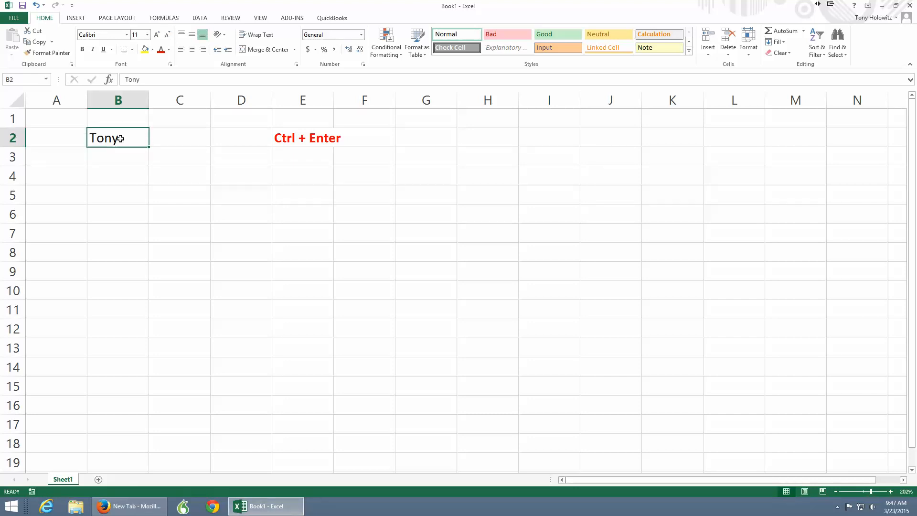
{"action": "key", "text": "Enter"}
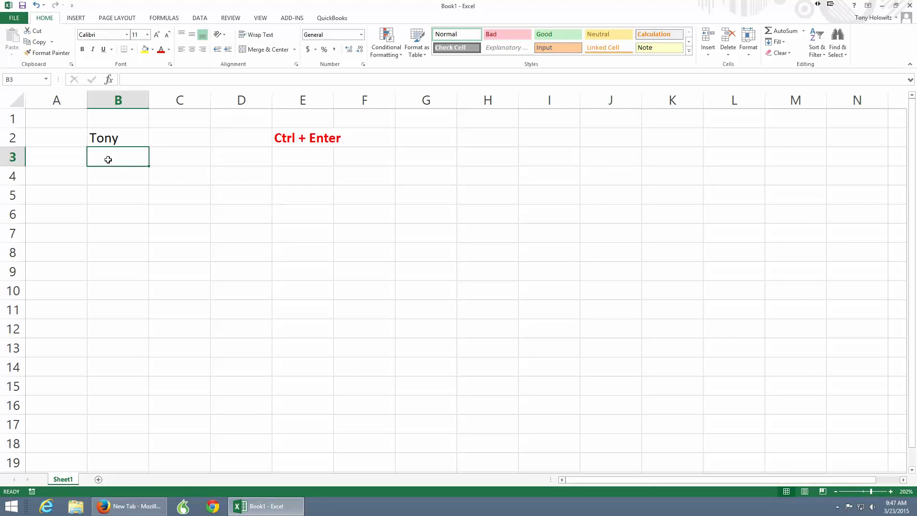
{"action": "type", "text": "Tony"}
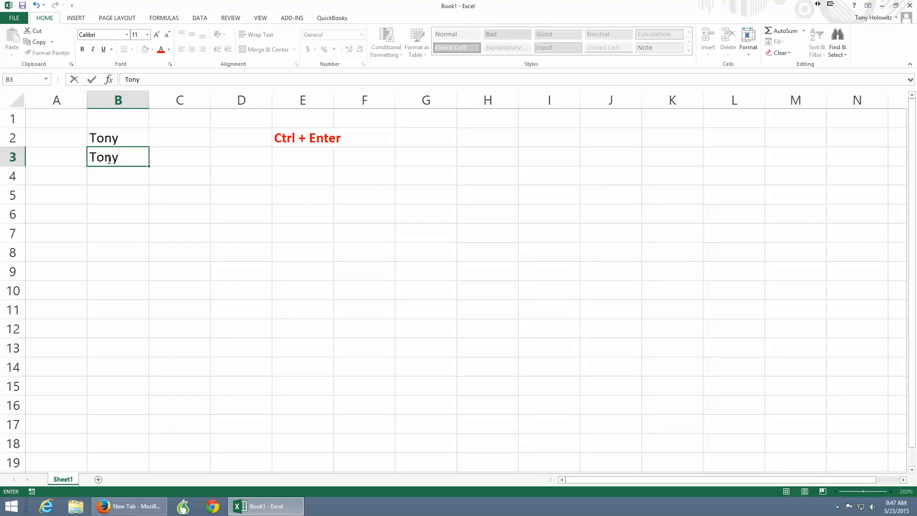
{"action": "key", "text": "Enter"}
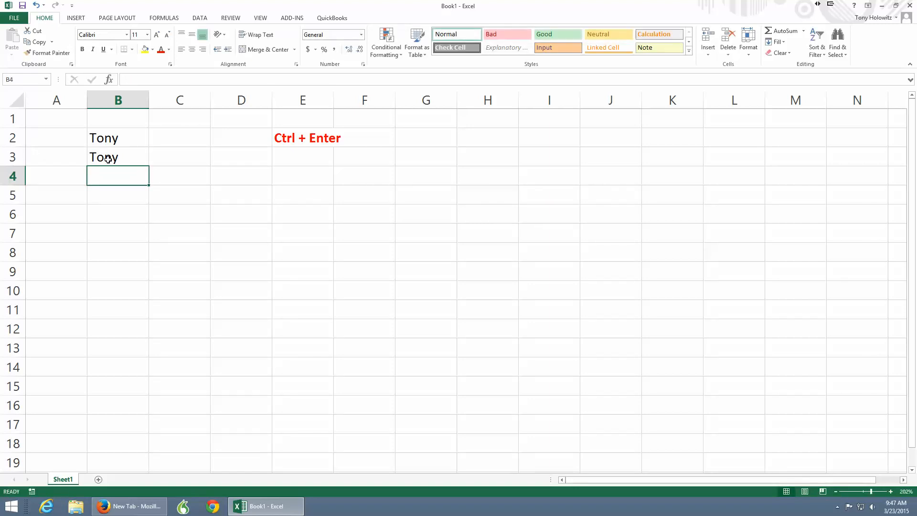
Step: Delete the Tony entries from cells B2 and B3
{"action": "left_click_drag", "start_coordinate": [118, 137], "coordinate": [117, 156]}
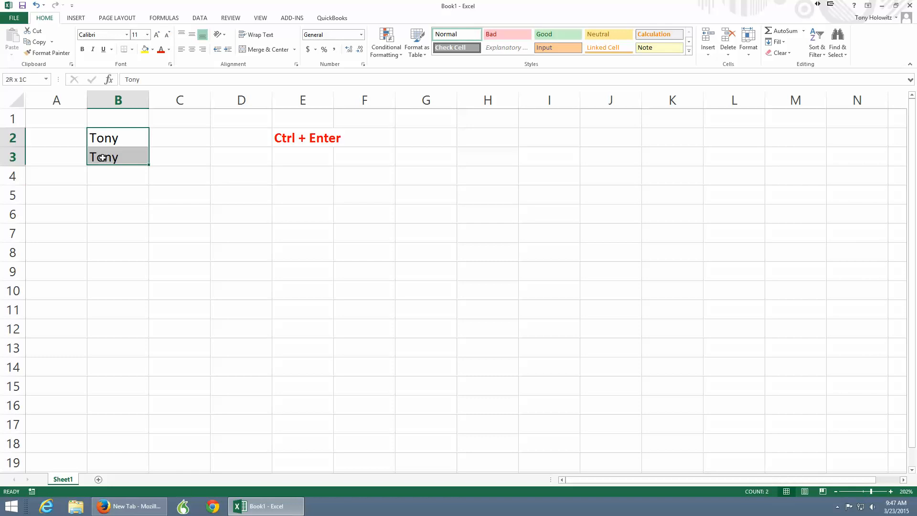
{"action": "key", "text": "Delete"}
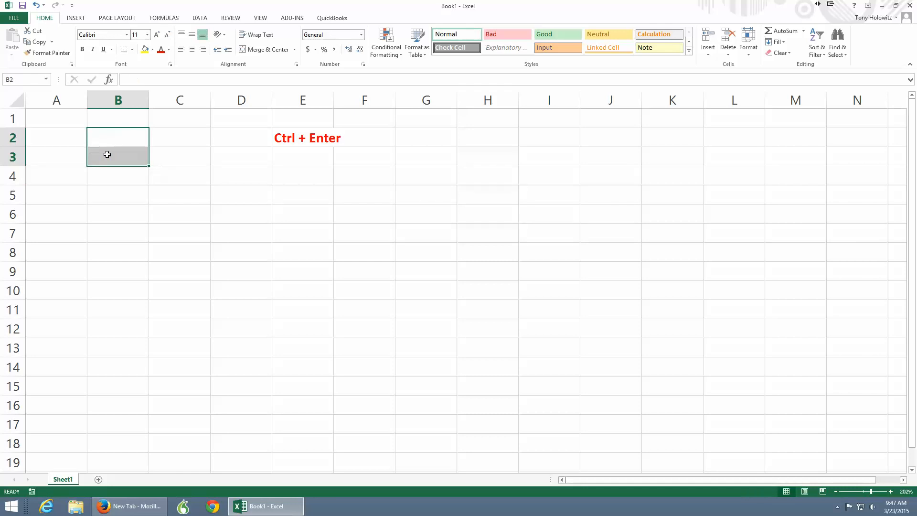
{"action": "left_click", "coordinate": [117, 138]}
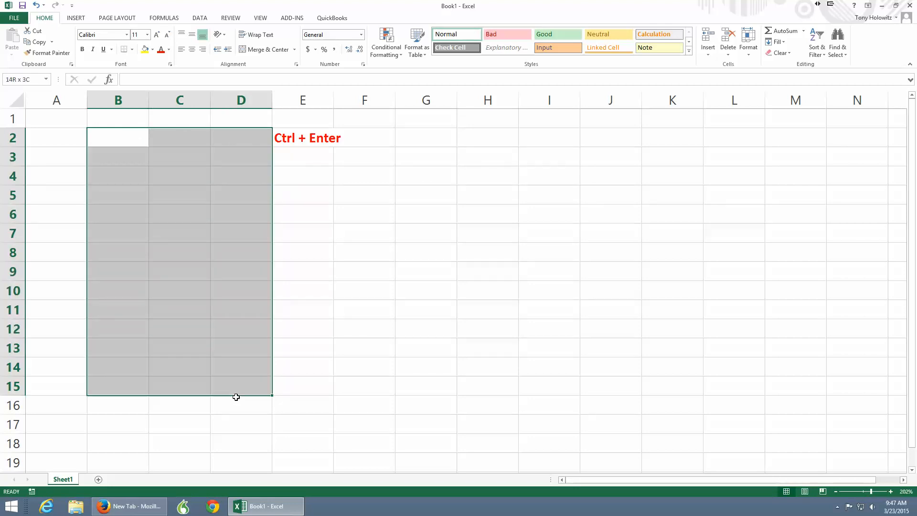
Step: Select B2:D17, type 'Tony', and fill all selected cells with Ctrl+Enter
{"action": "left_click_drag", "start_coordinate": [235, 396], "coordinate": [240, 425]}
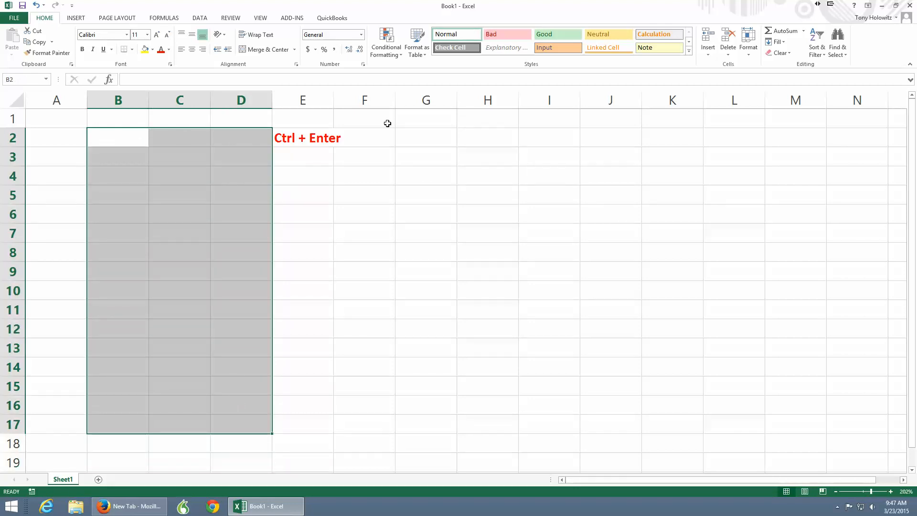
{"action": "type", "text": "T"}
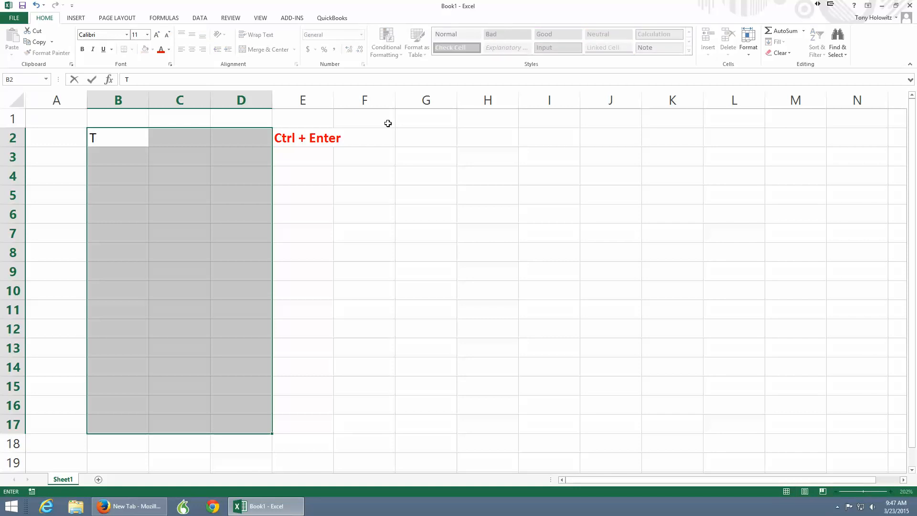
{"action": "type", "text": "o"}
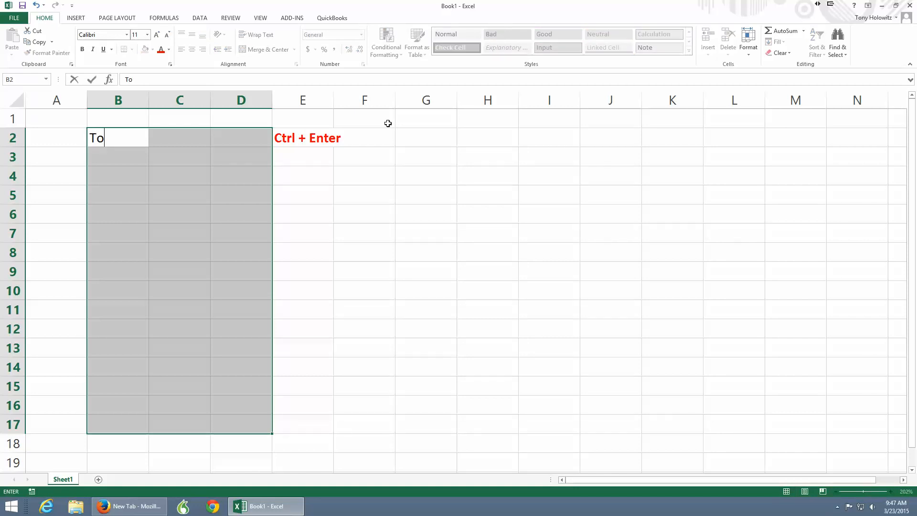
{"action": "type", "text": "ny"}
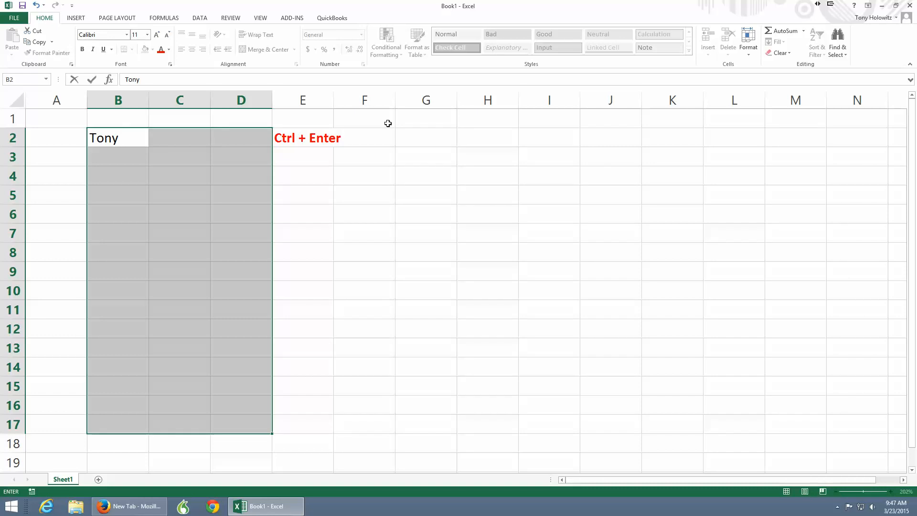
{"action": "key", "text": "Ctrl+Enter"}
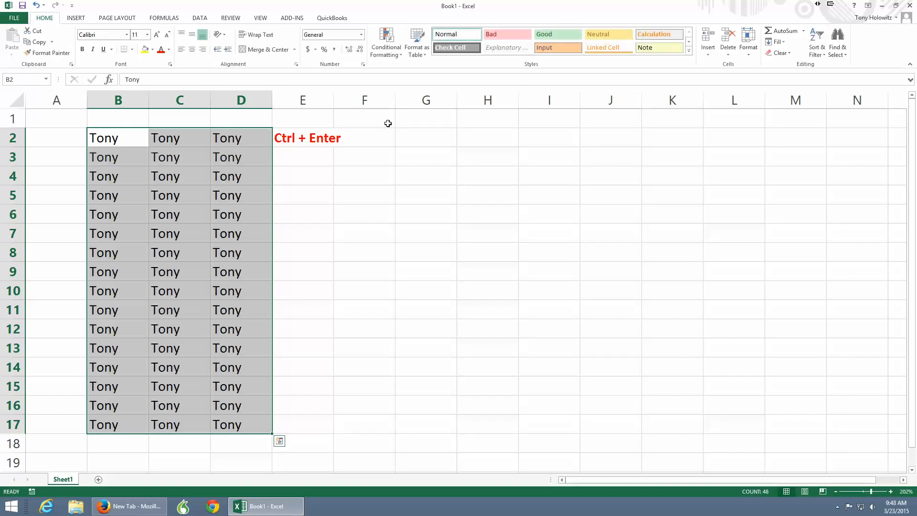